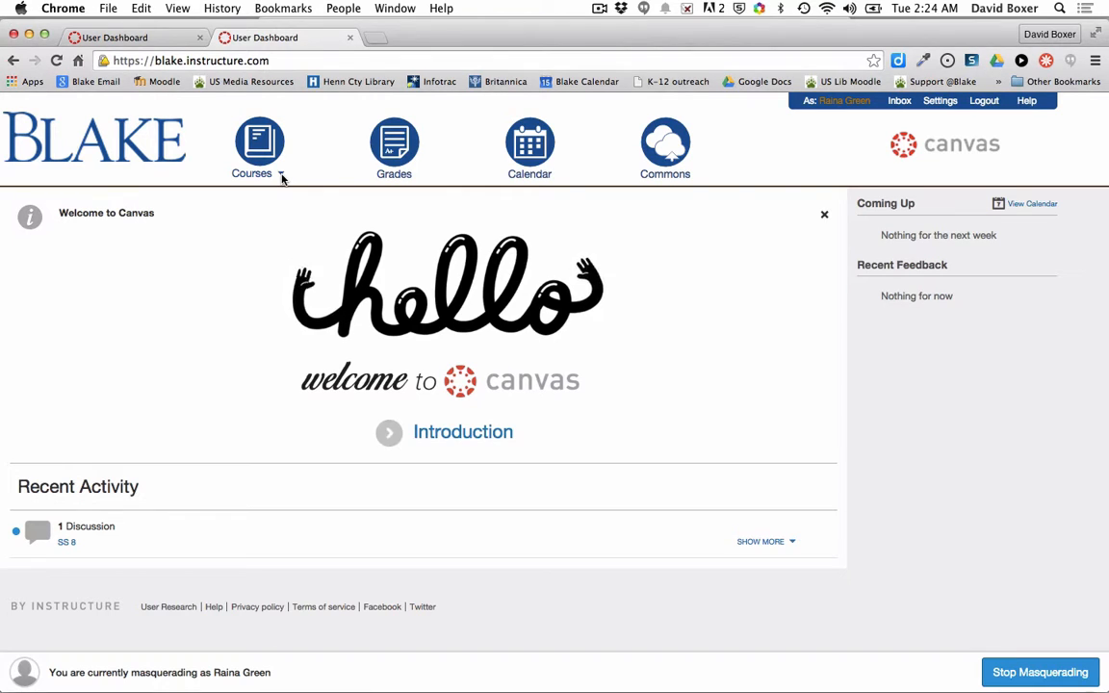
Show the Courses list with six enrolled courses, their roles and term labels.
left_click(250, 150)
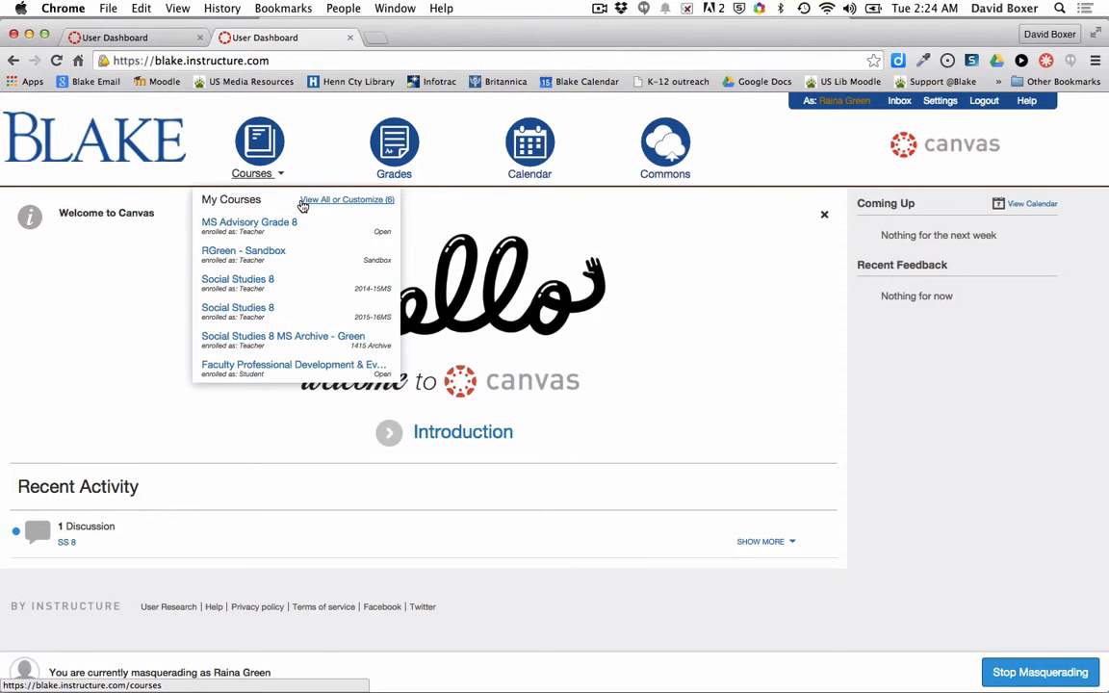
mouse_move(389, 208)
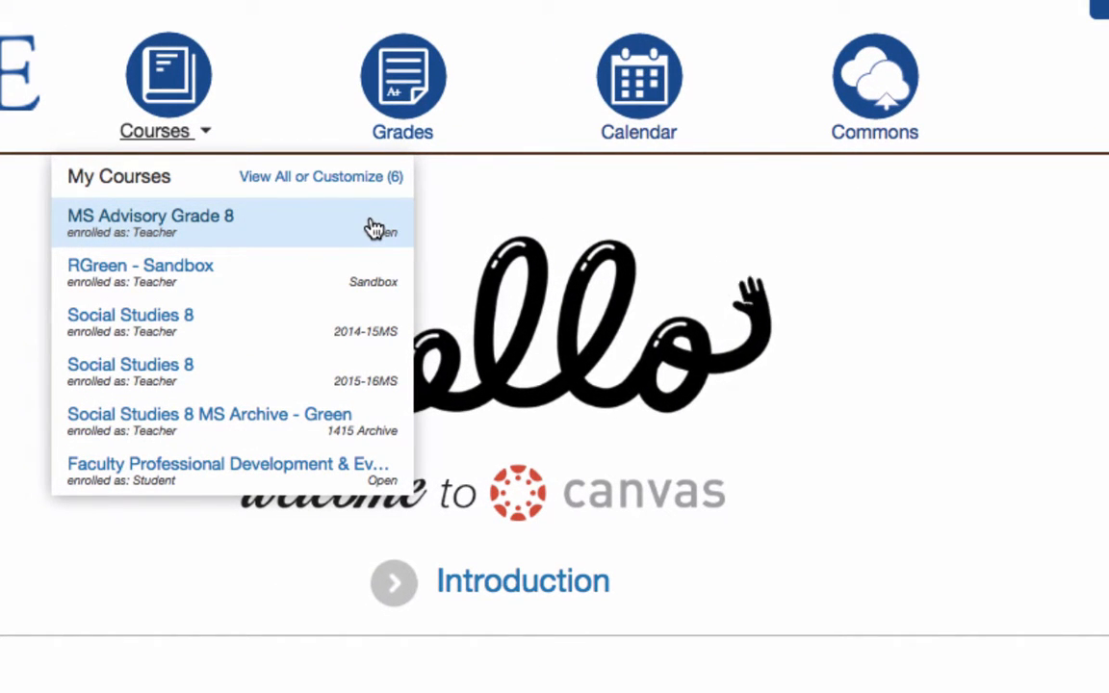
mouse_move(376, 227)
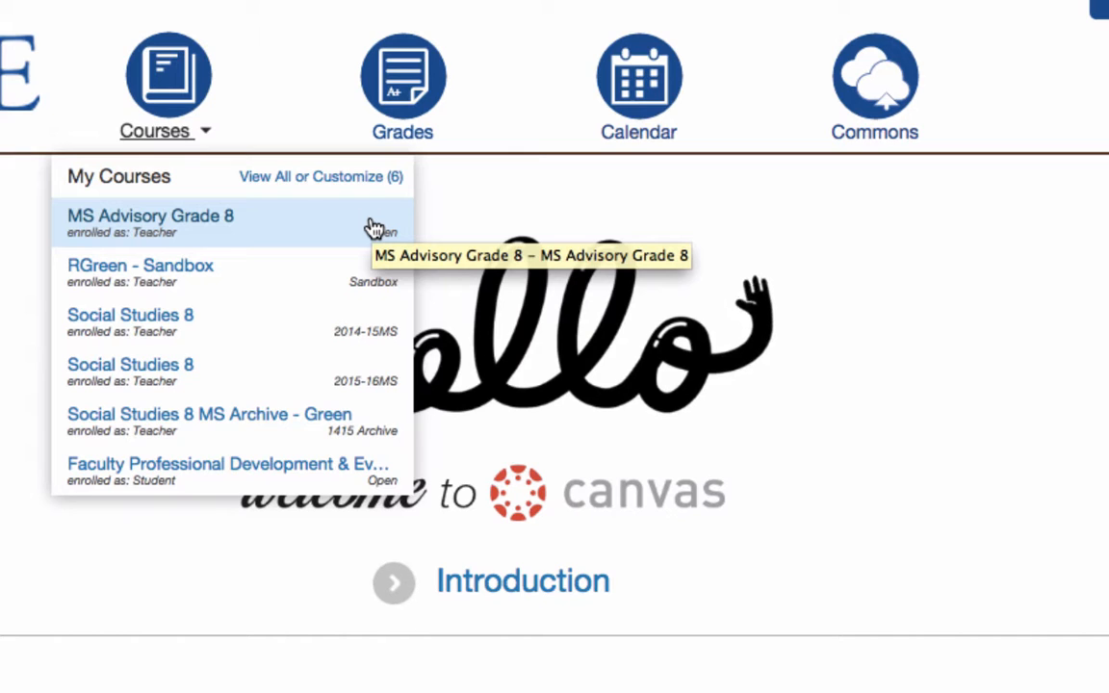
mouse_move(383, 260)
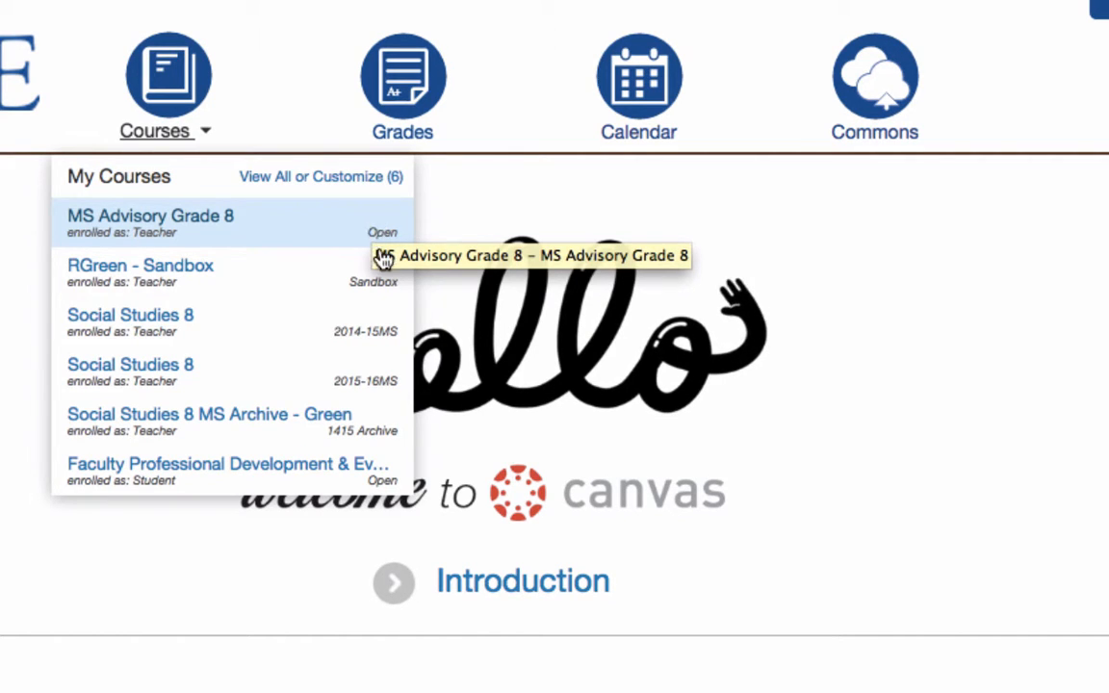
mouse_move(366, 292)
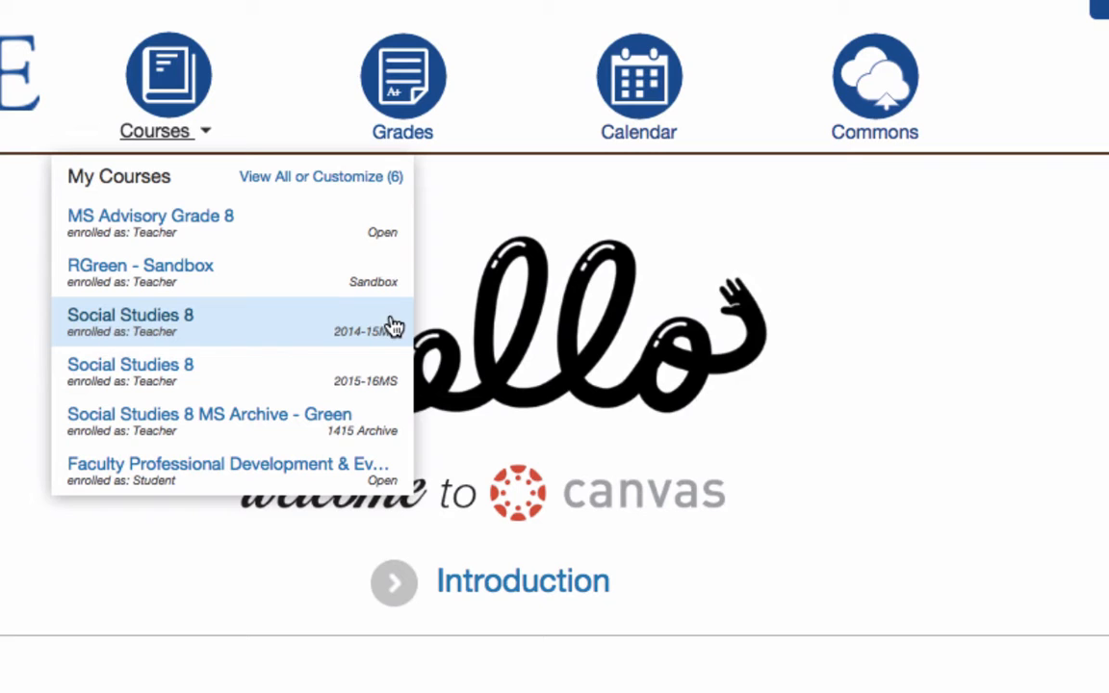
mouse_move(364, 347)
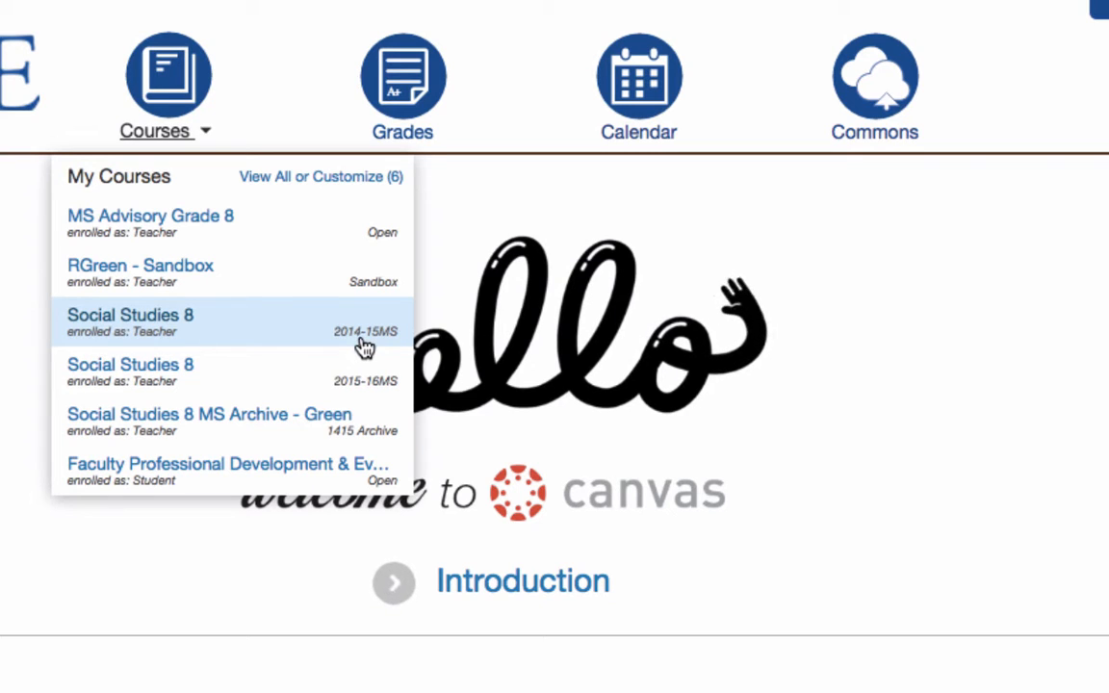
mouse_move(370, 343)
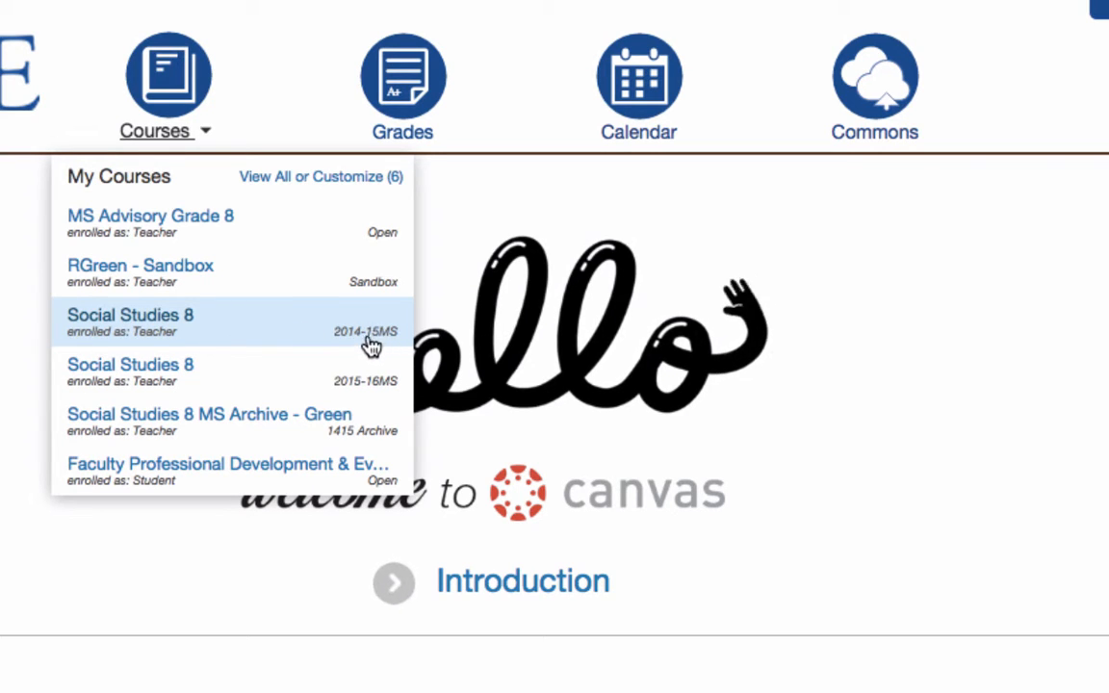
mouse_move(381, 350)
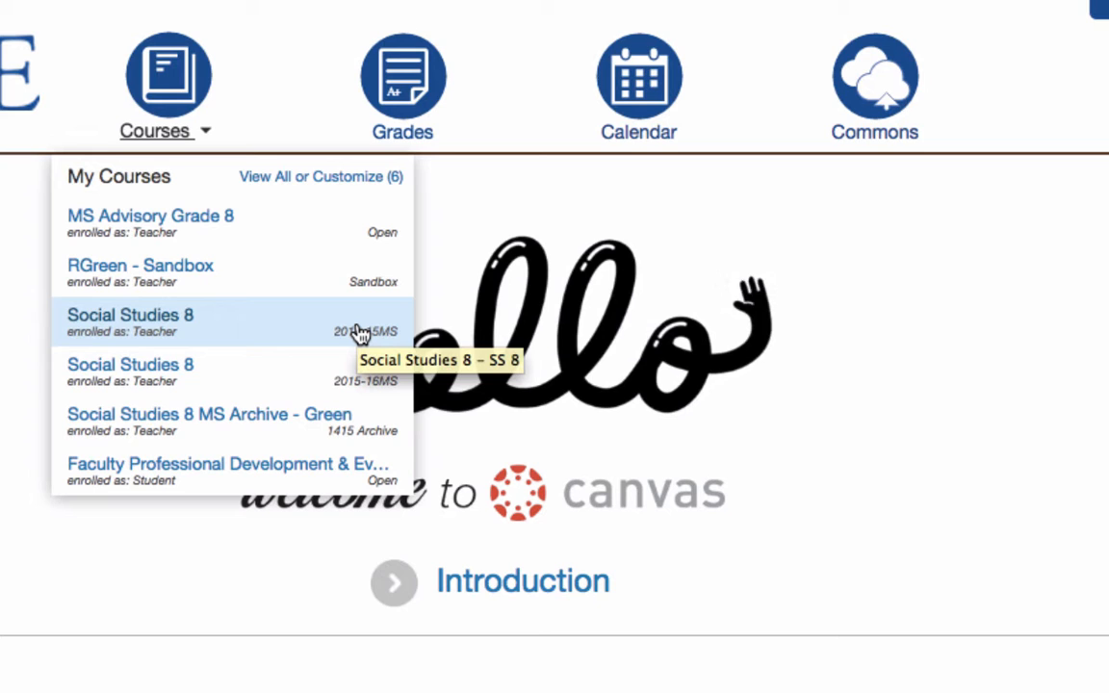
mouse_move(202, 355)
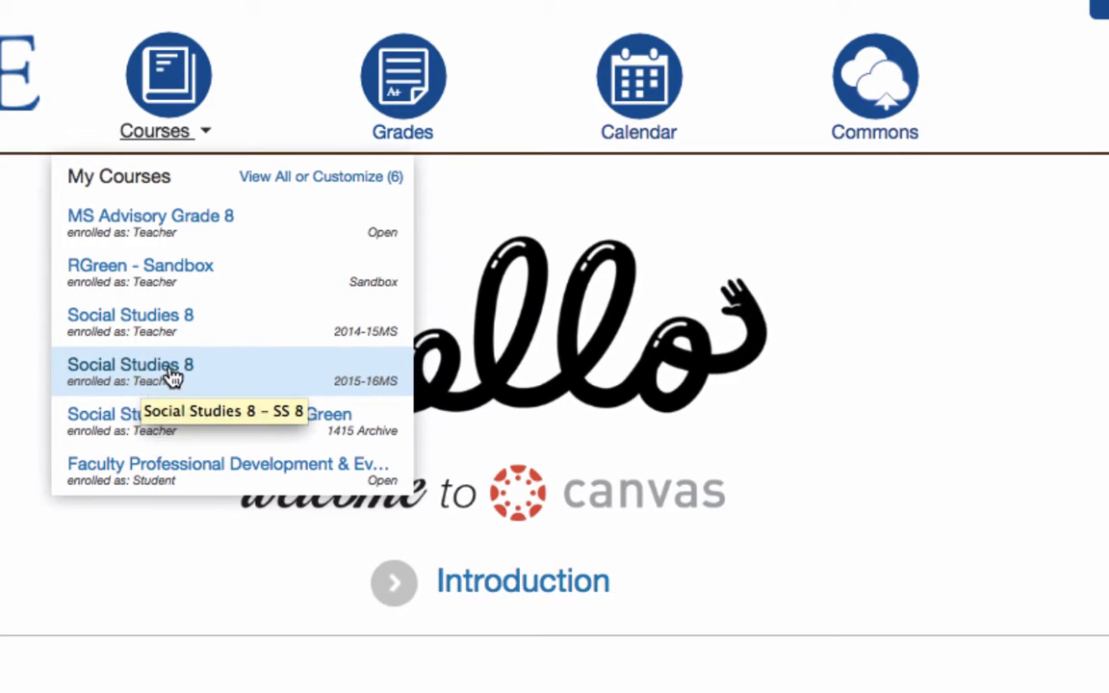
mouse_move(385, 389)
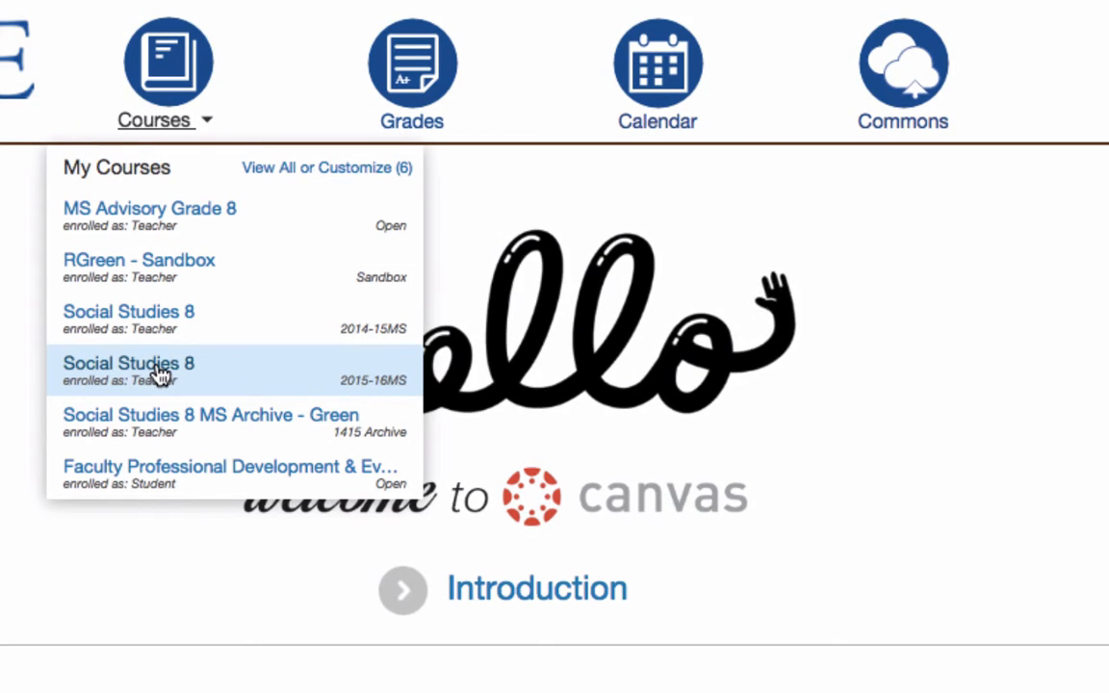
mouse_move(154, 376)
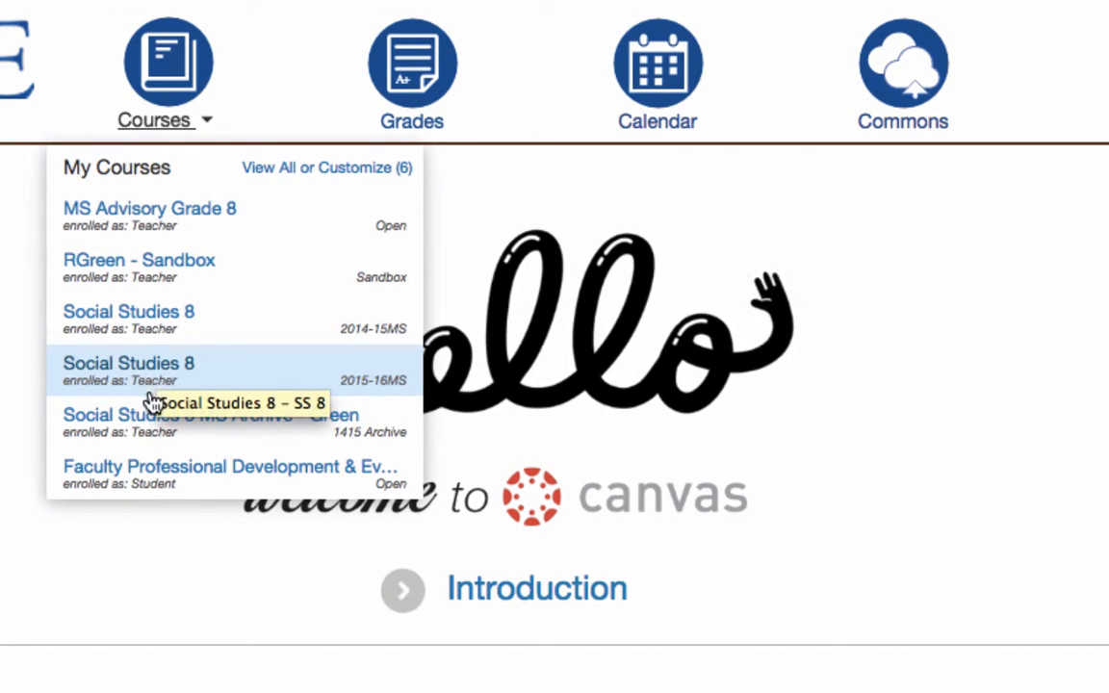
mouse_move(357, 442)
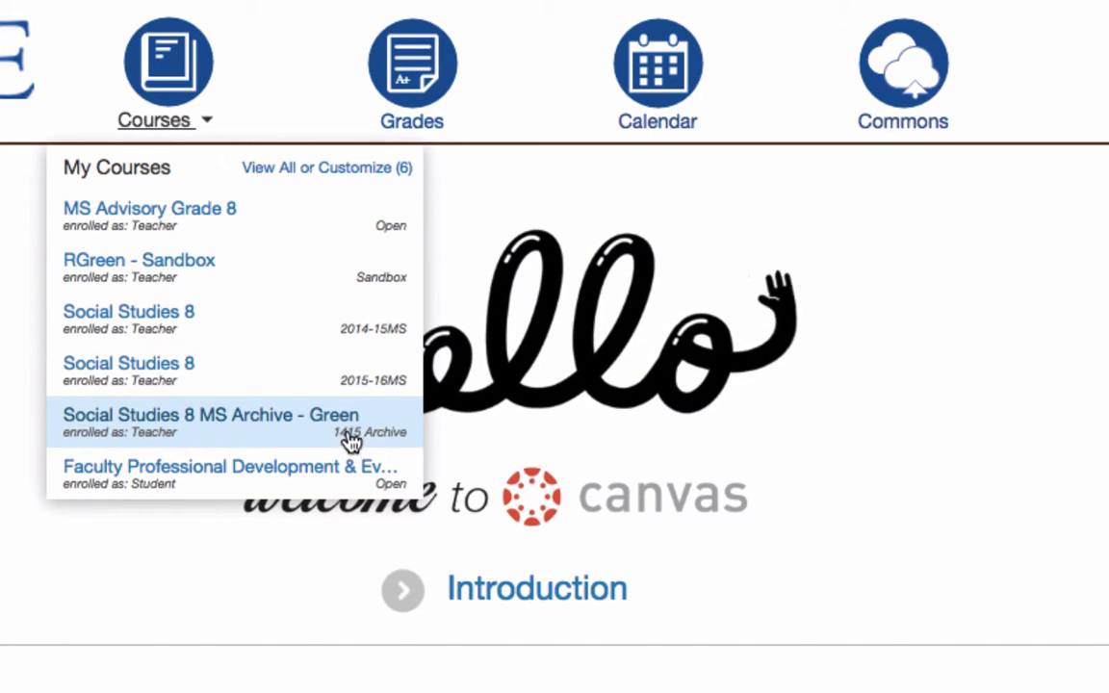
mouse_move(255, 416)
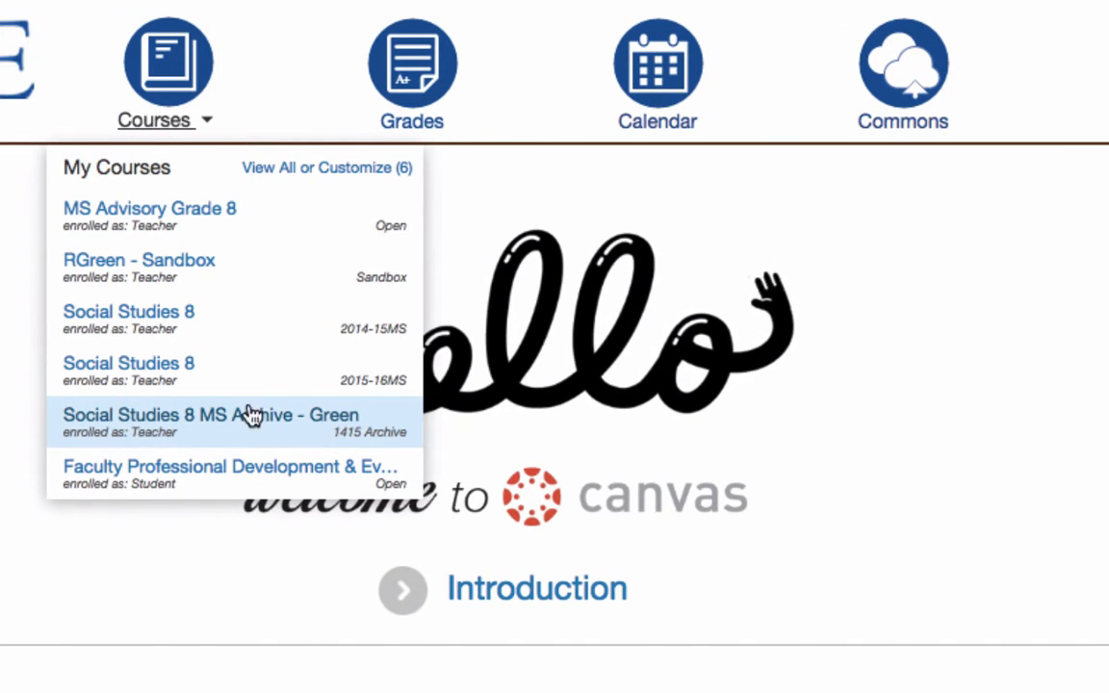
mouse_move(356, 427)
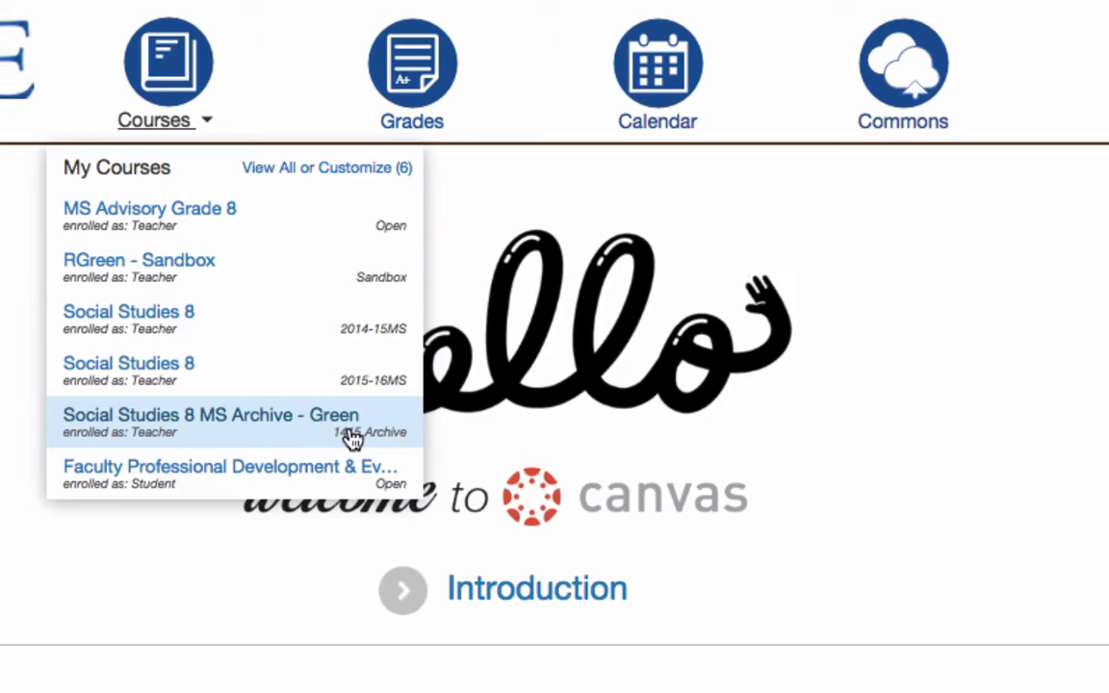
mouse_move(337, 424)
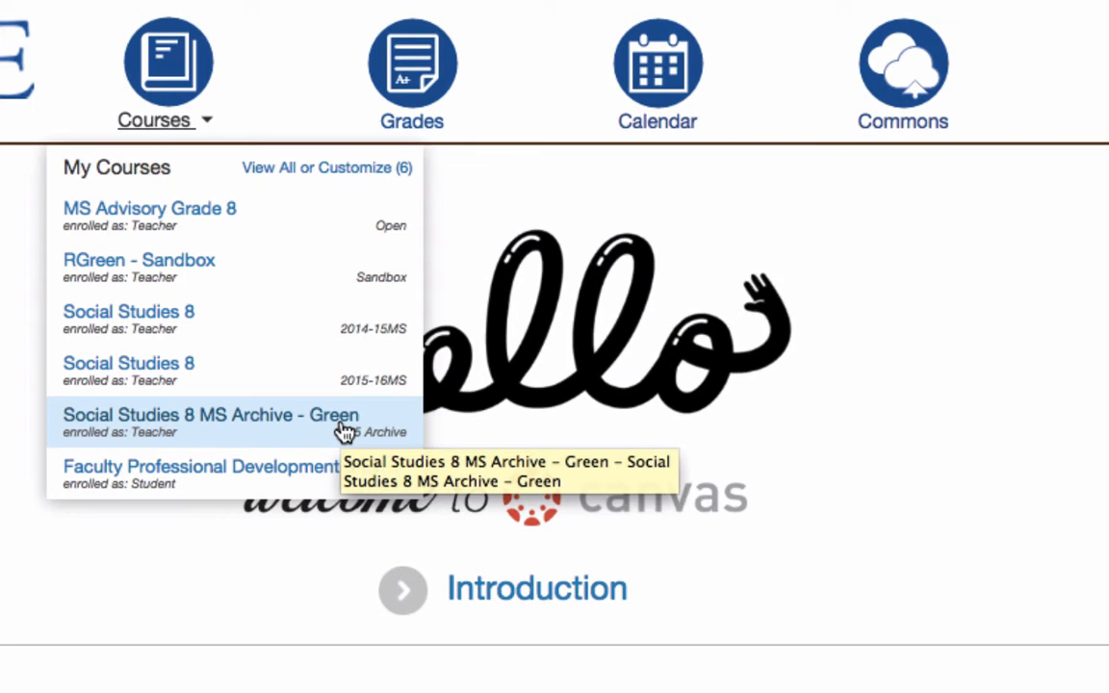
mouse_move(300, 468)
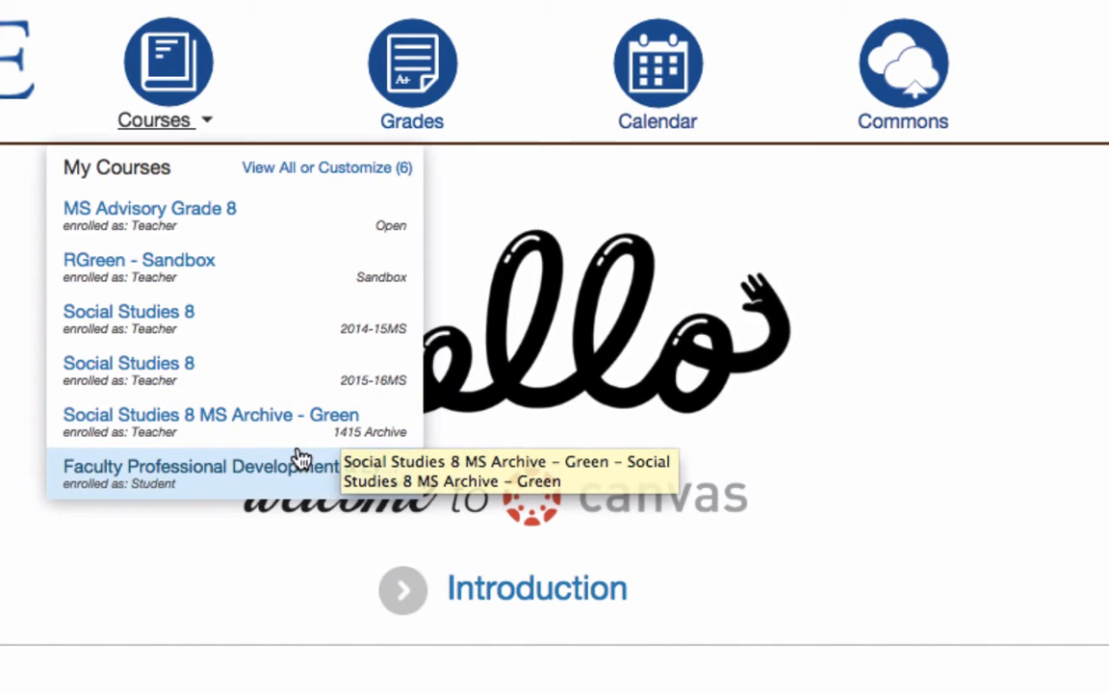
mouse_move(381, 485)
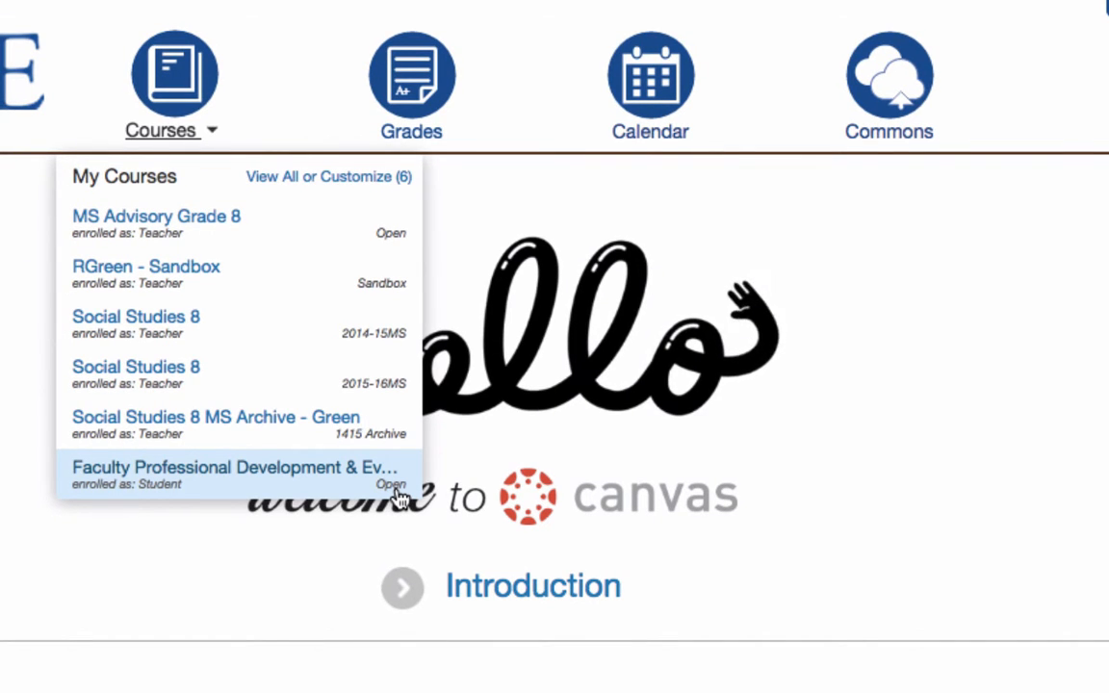
mouse_move(393, 305)
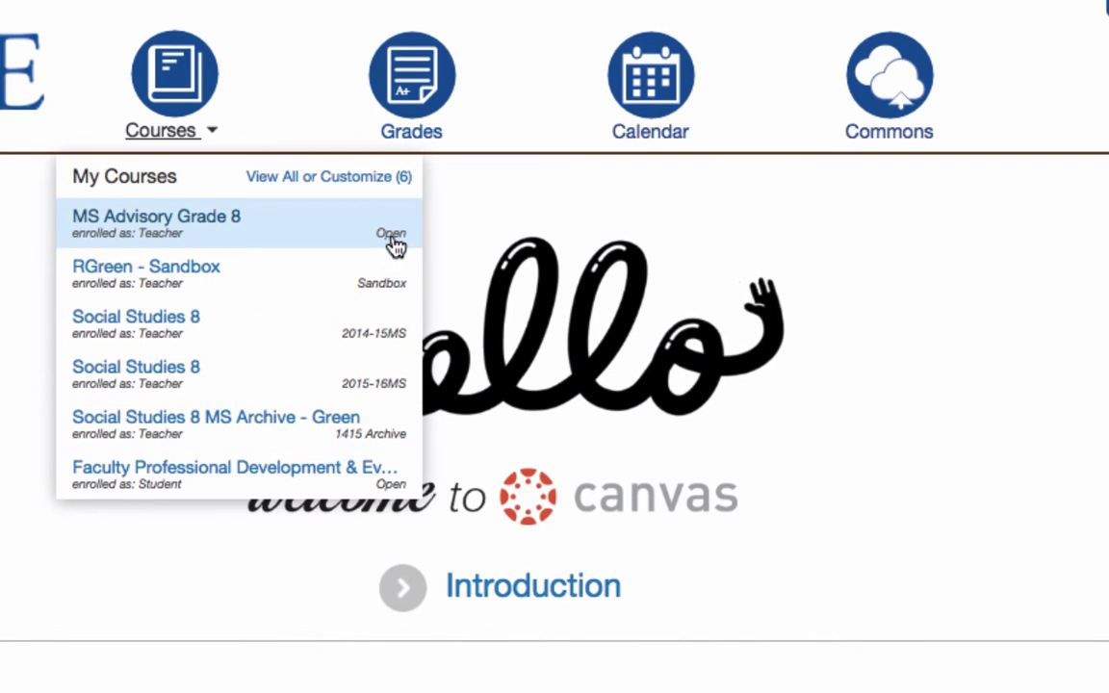
mouse_move(397, 284)
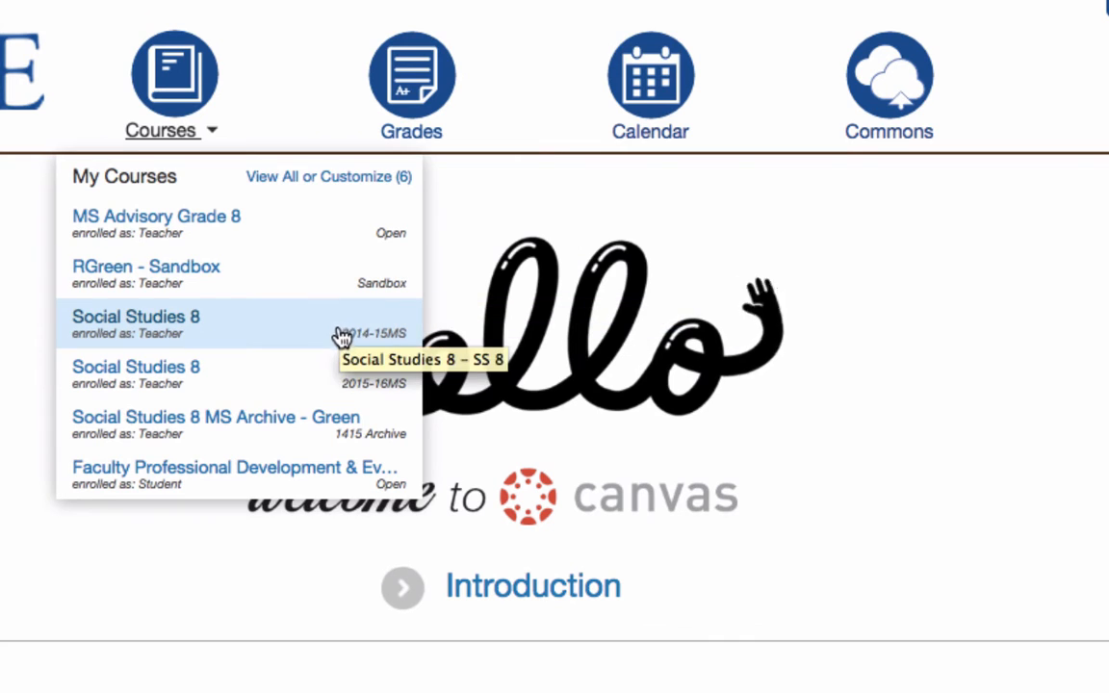
mouse_move(370, 373)
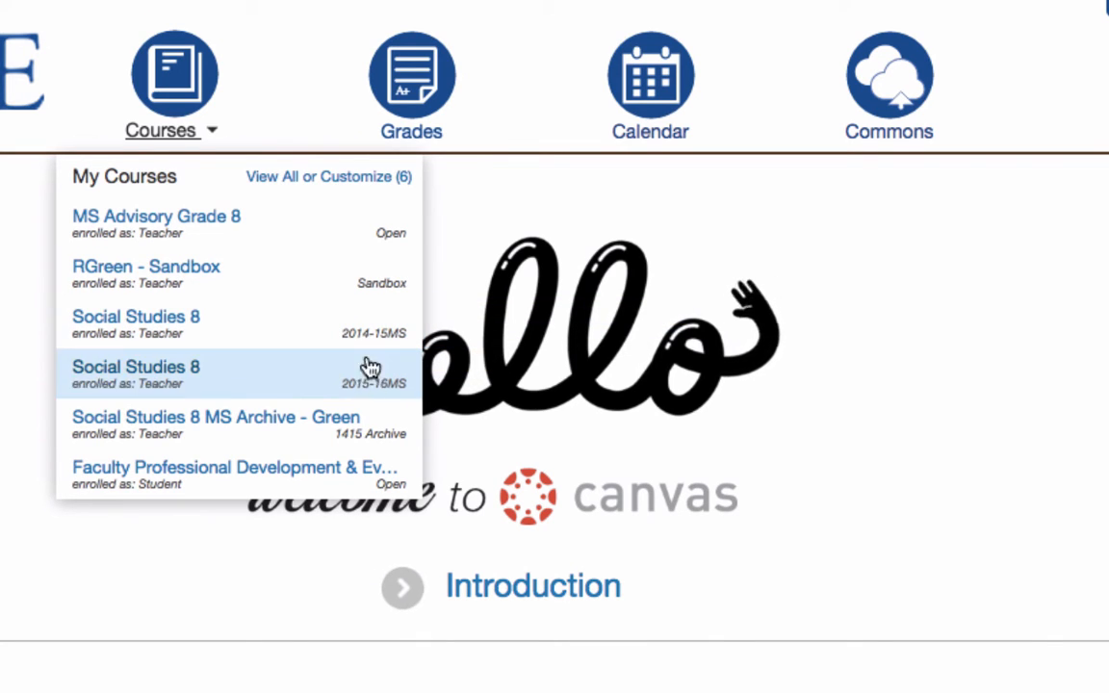
mouse_move(375, 426)
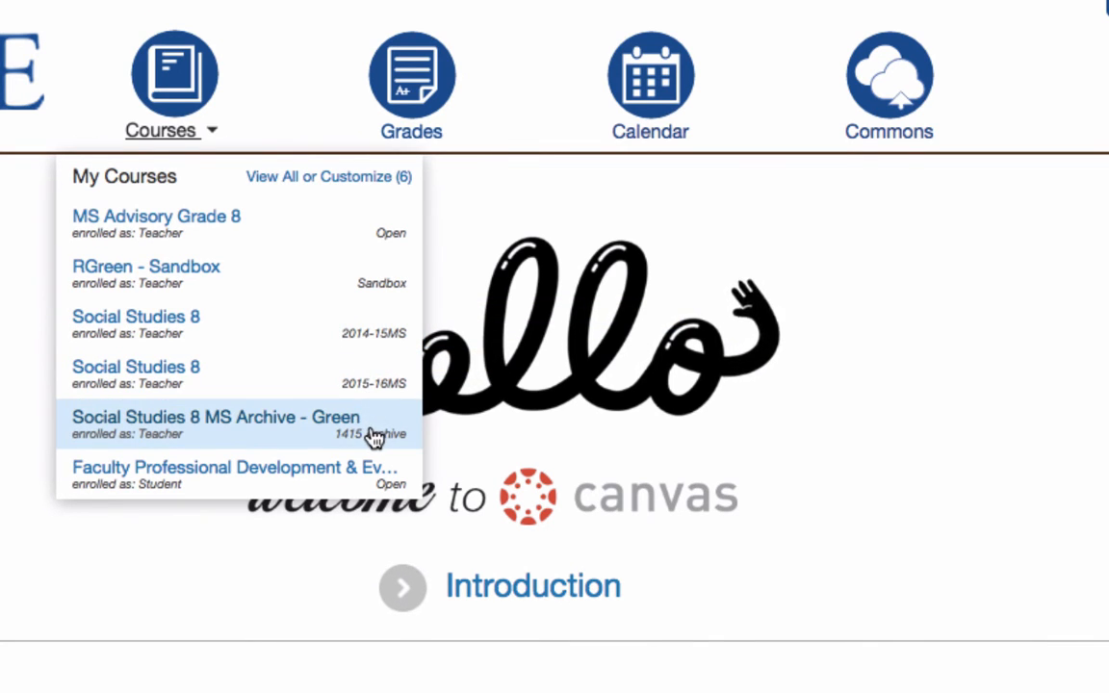